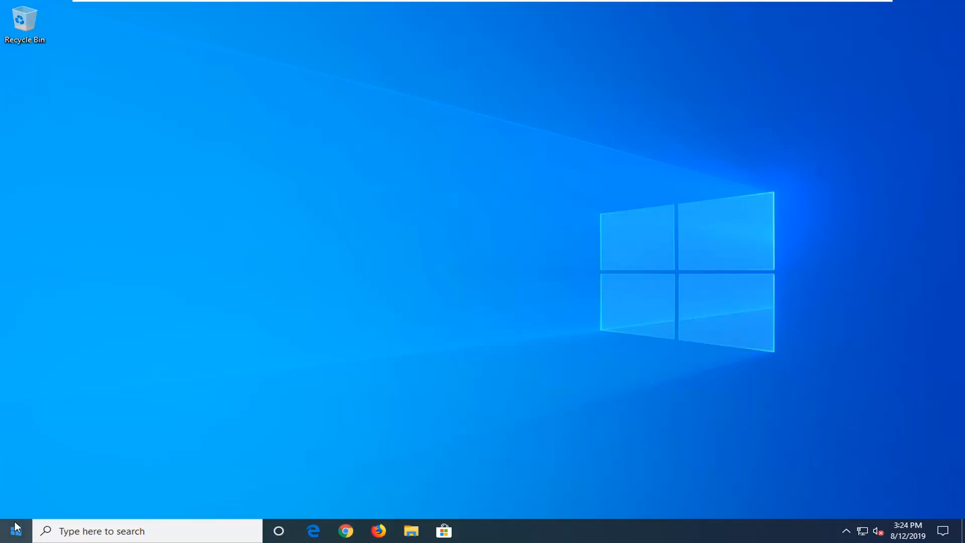
- Search Start for 'cmd' and launch Command Prompt with Run as administrator
{"action": "left_click", "coordinate": [14, 530]}
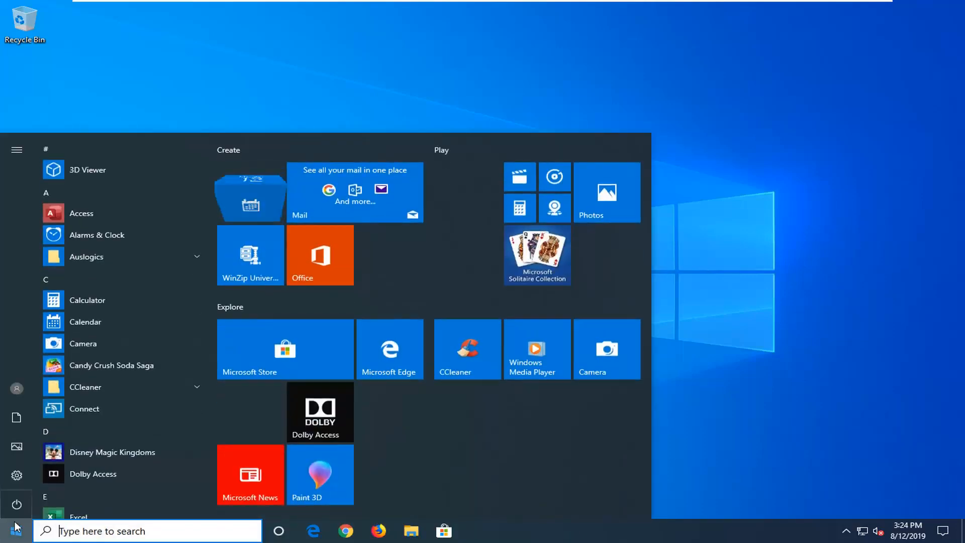
{"action": "type", "text": "cmd"}
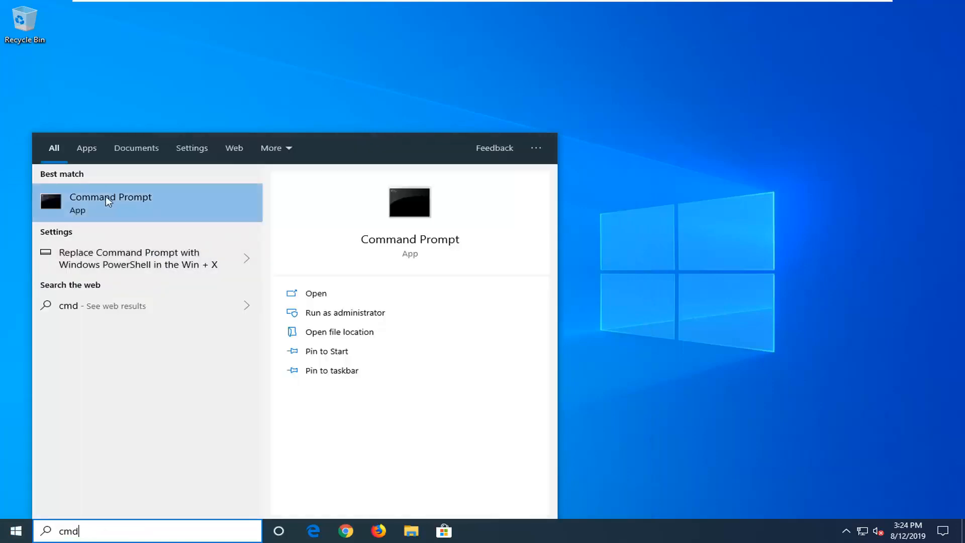
{"action": "right_click", "coordinate": [109, 201]}
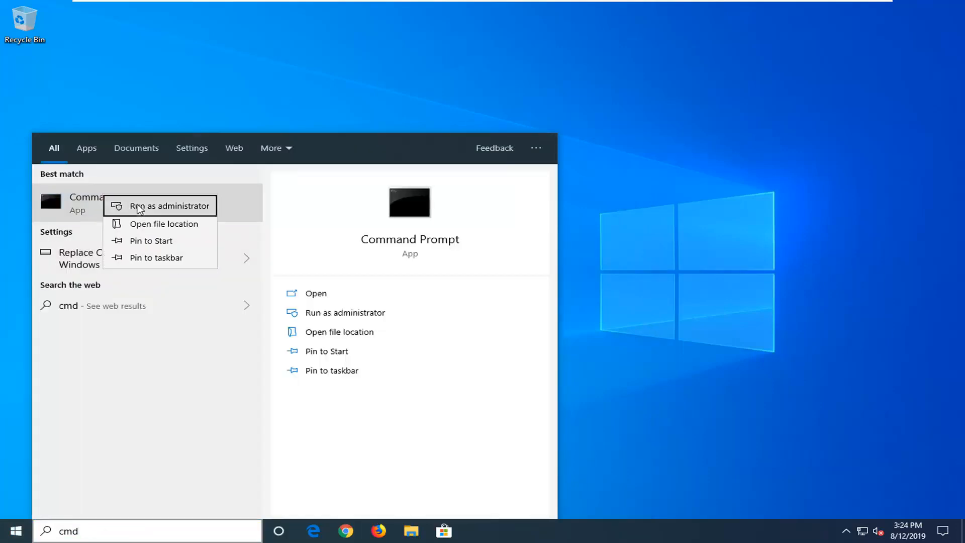
{"action": "left_click", "coordinate": [167, 205]}
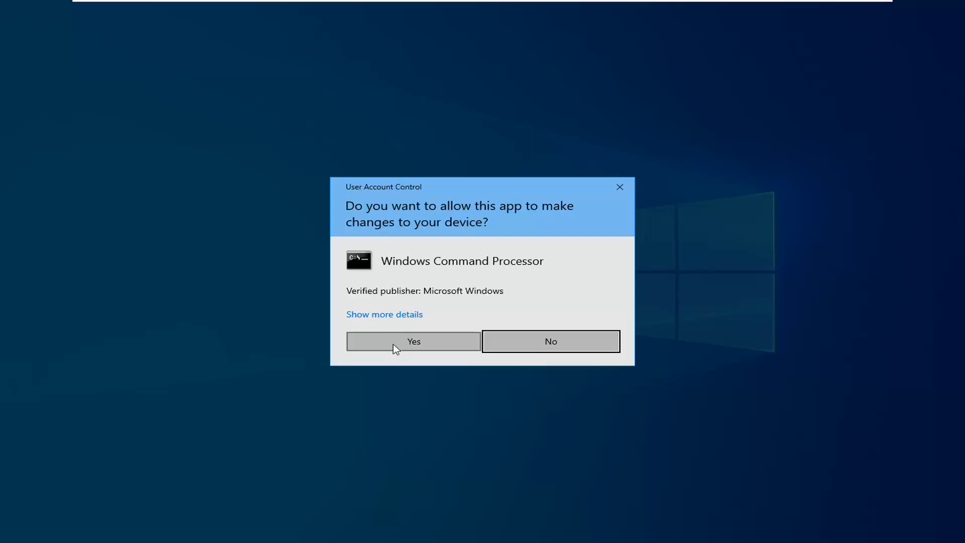
- Approve the UAC prompt and move the elevated console toward the screen centre
{"action": "left_click", "coordinate": [413, 341]}
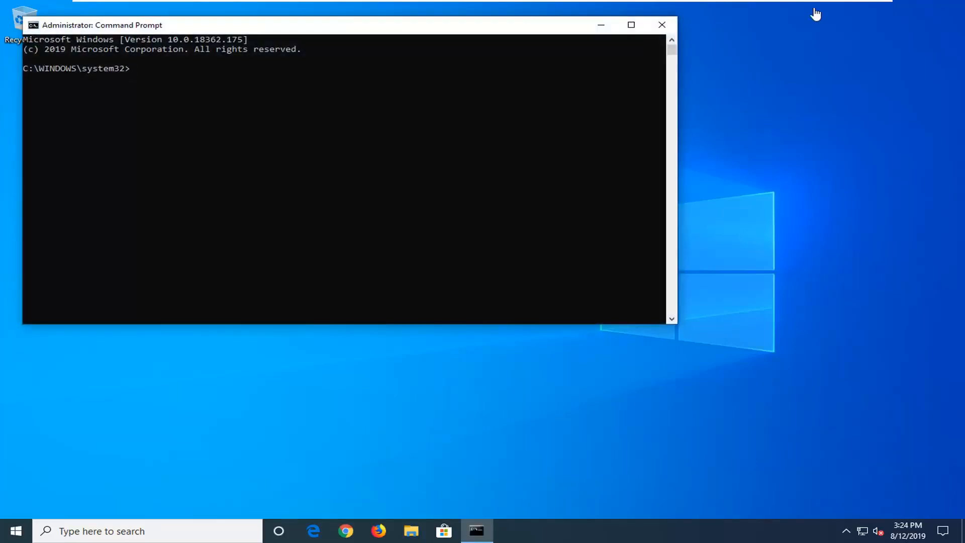
{"action": "left_click_drag", "start_coordinate": [103, 24], "coordinate": [455, 77]}
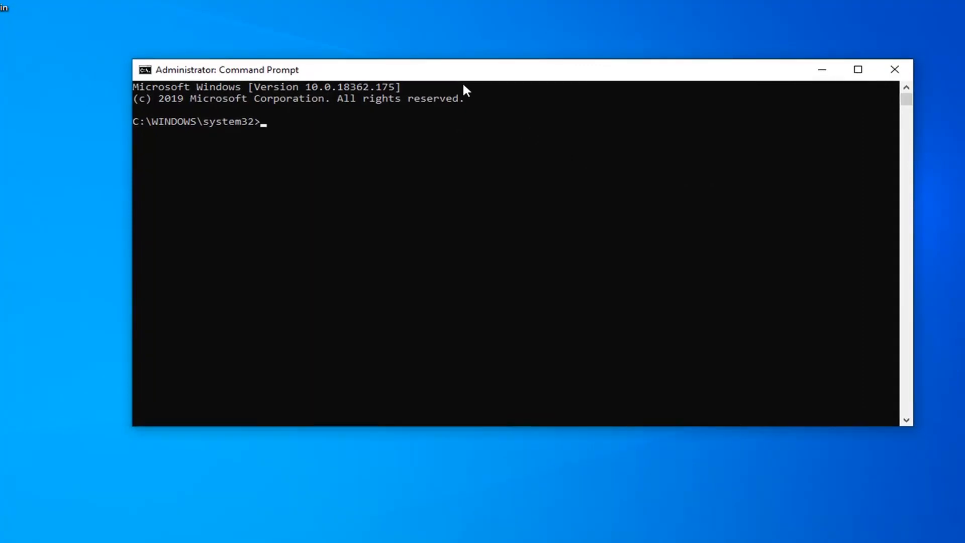
- Run ipconfig /flushdns to clear the DNS Resolver Cache
{"action": "type", "text": "ip"}
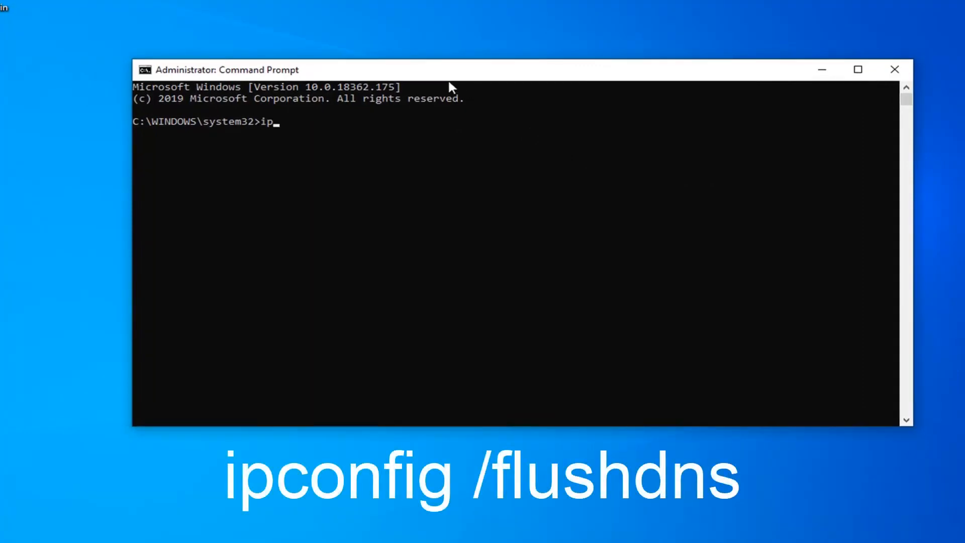
{"action": "type", "text": "config"}
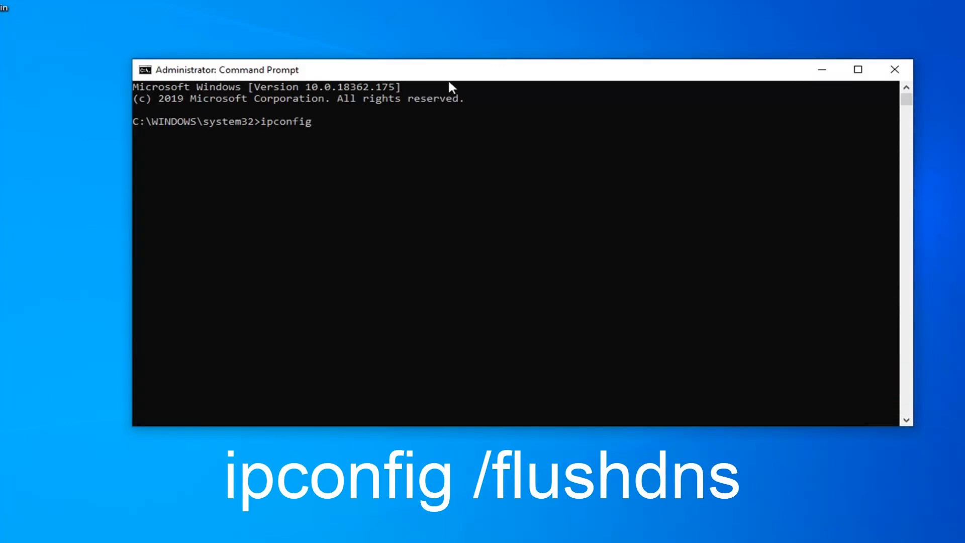
{"action": "type", "text": "/flus"}
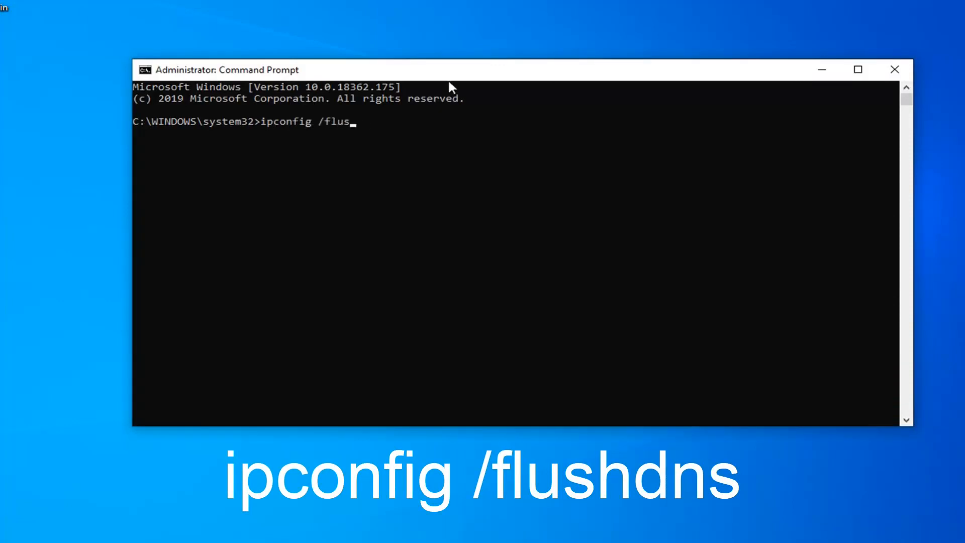
{"action": "type", "text": "hdns"}
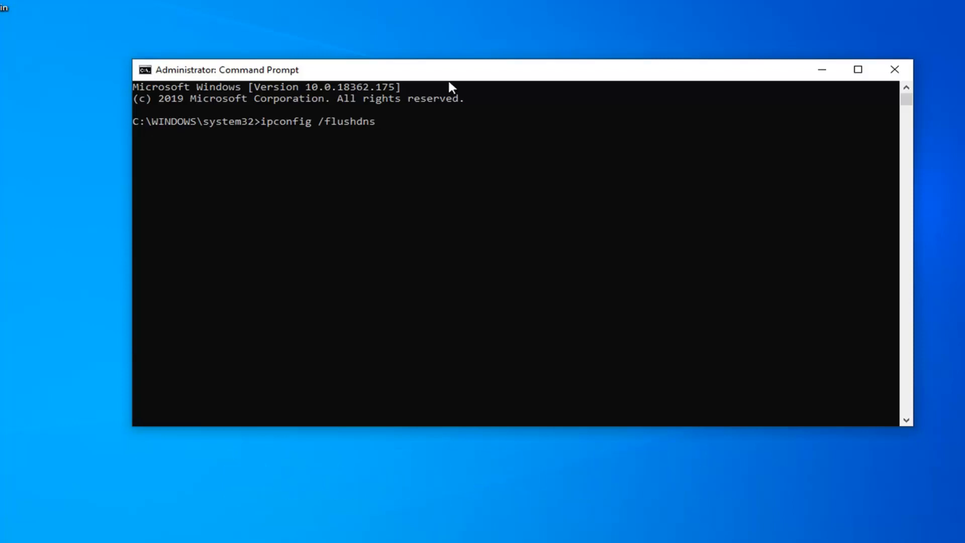
{"action": "key", "text": "Enter"}
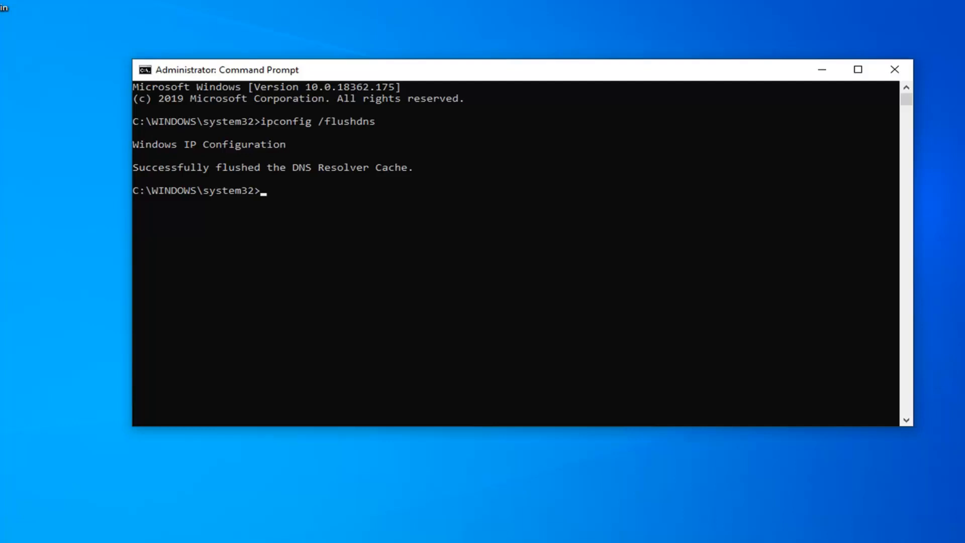
- Run netsh winsock reset to reset the Winsock Catalog
{"action": "type", "text": "netsh wi"}
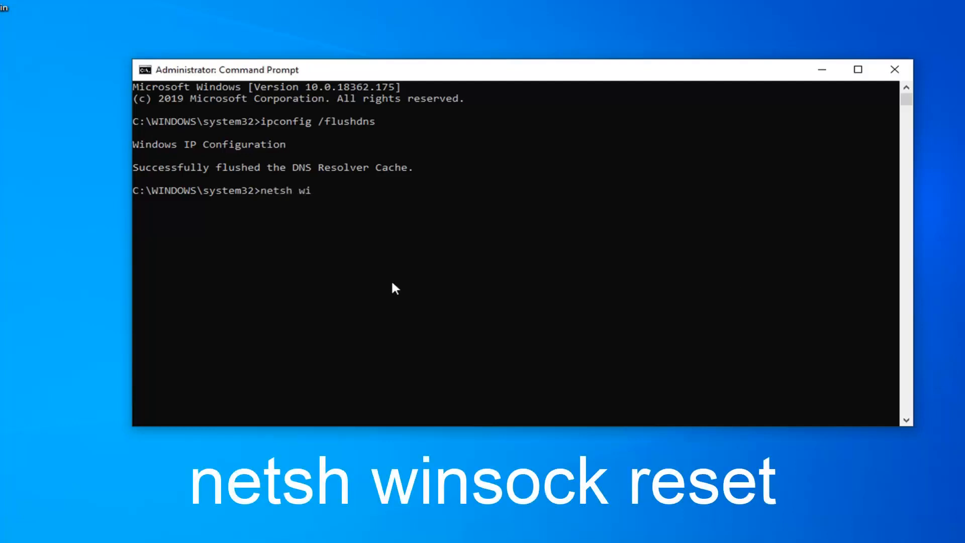
{"action": "type", "text": "nsock"}
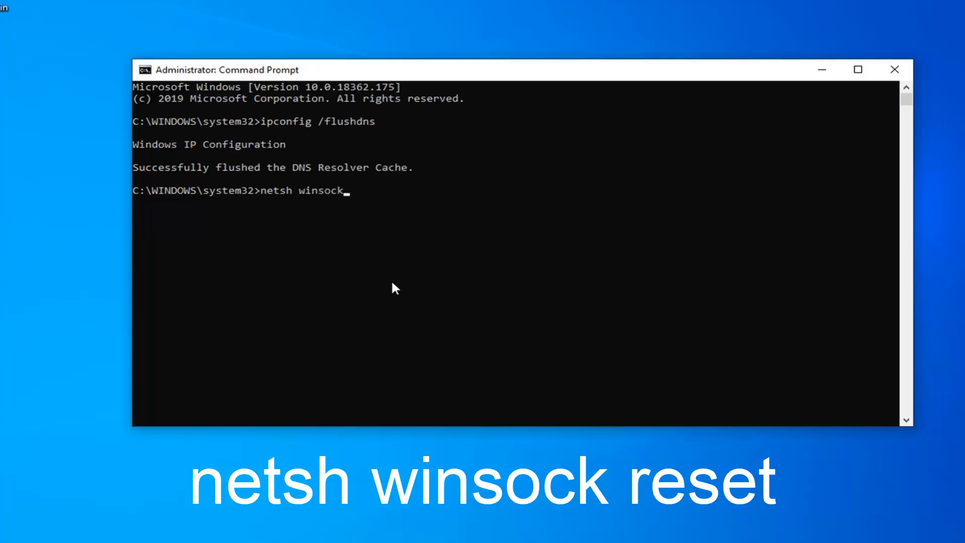
{"action": "type", "text": "reset"}
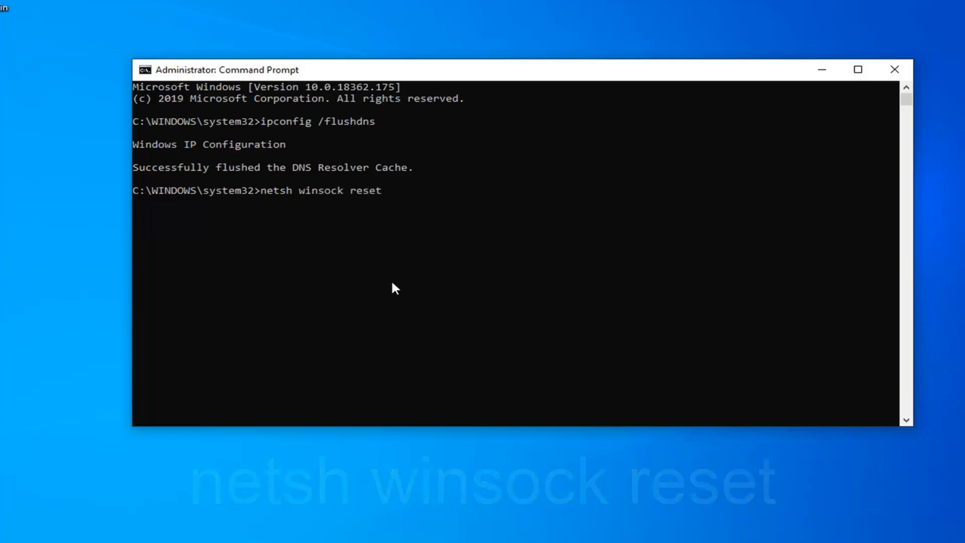
{"action": "key", "text": "Enter"}
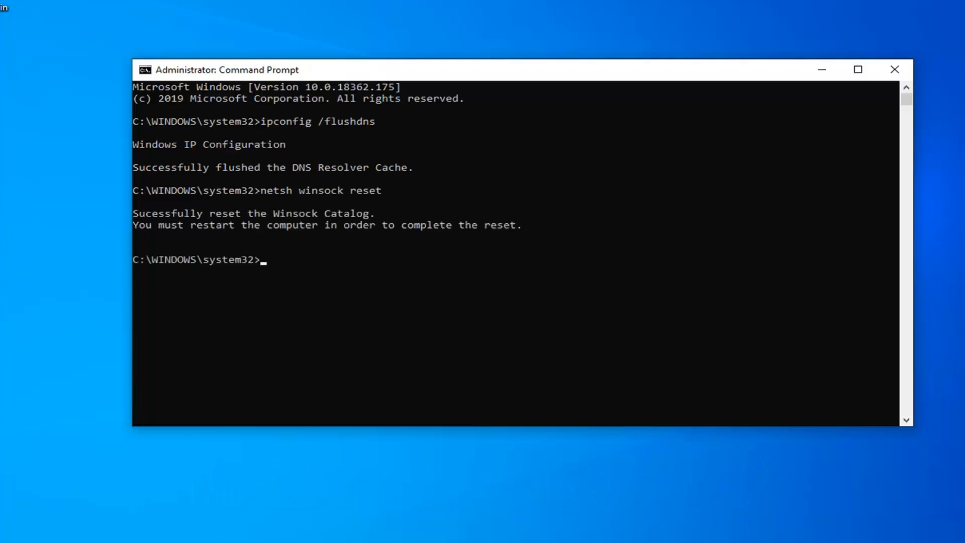
{"action": "mouse_move", "coordinate": [316, 256]}
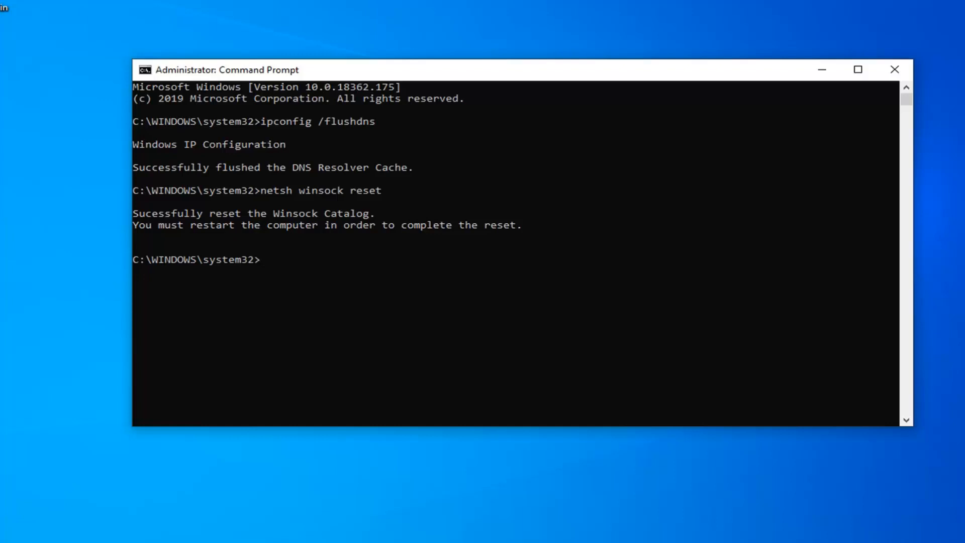
{"action": "mouse_move", "coordinate": [770, 177]}
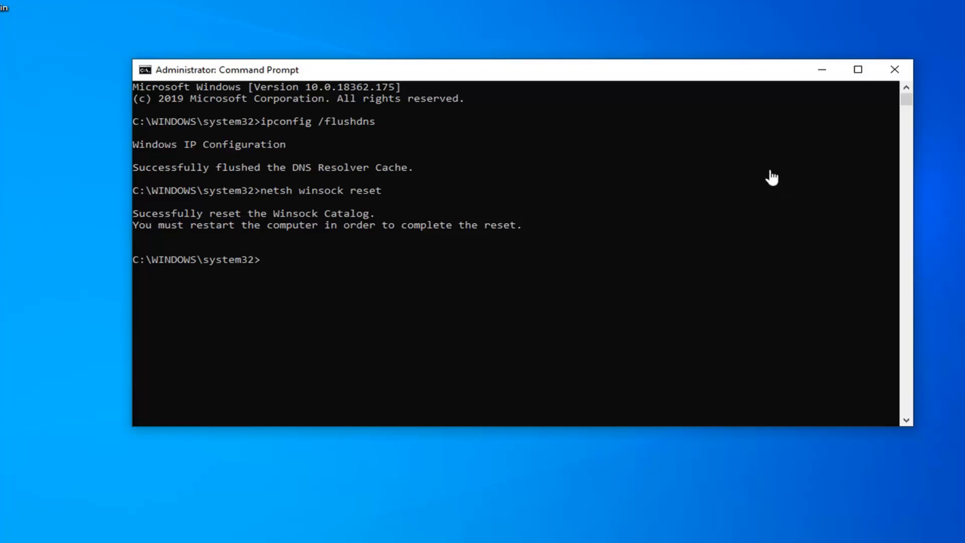
{"action": "mouse_move", "coordinate": [734, 172]}
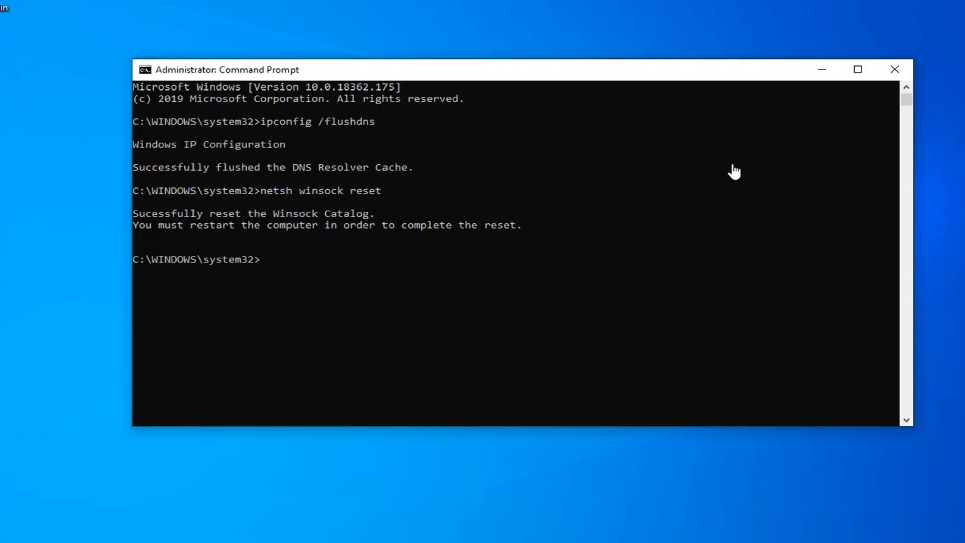
{"action": "mouse_move", "coordinate": [746, 177]}
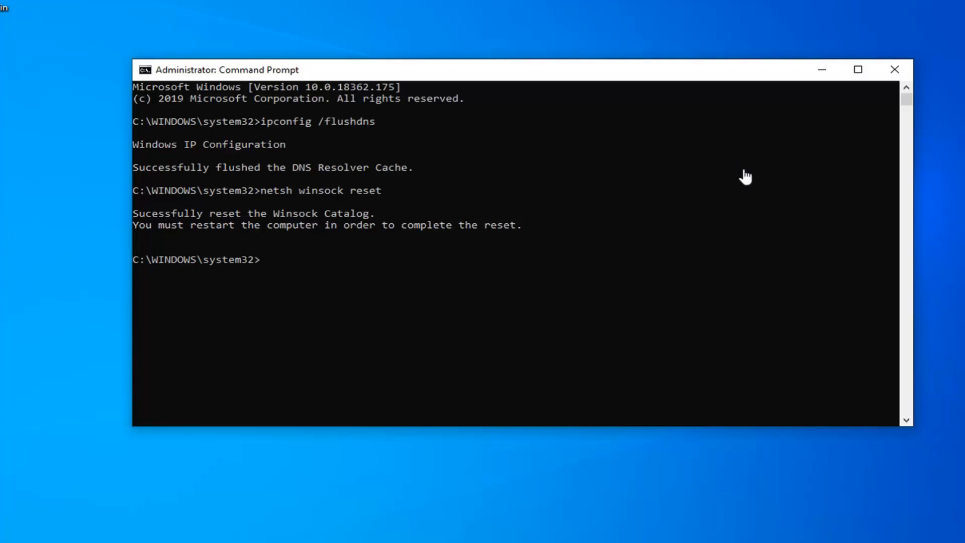